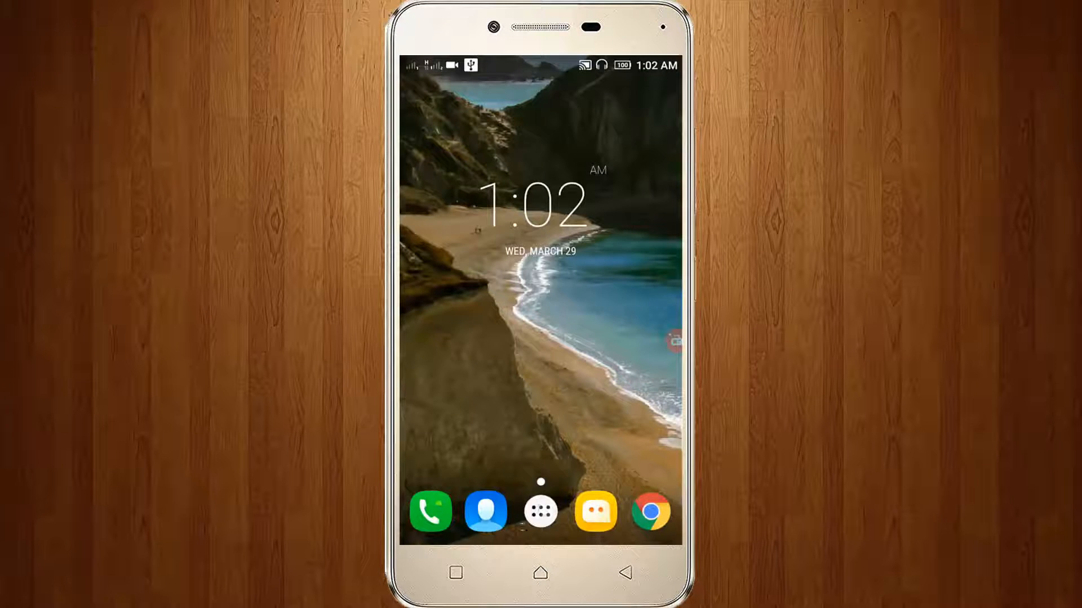
# Launch Play Store from the app drawer and search 'es file explorer' to reach its app page.
pyautogui.click(540, 511)
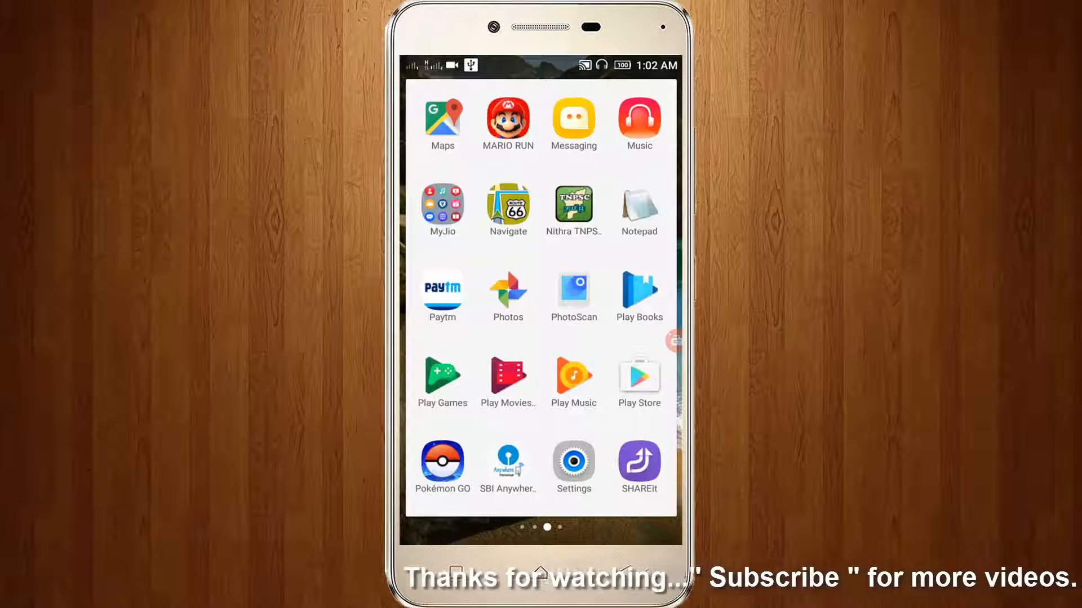
pyautogui.click(637, 376)
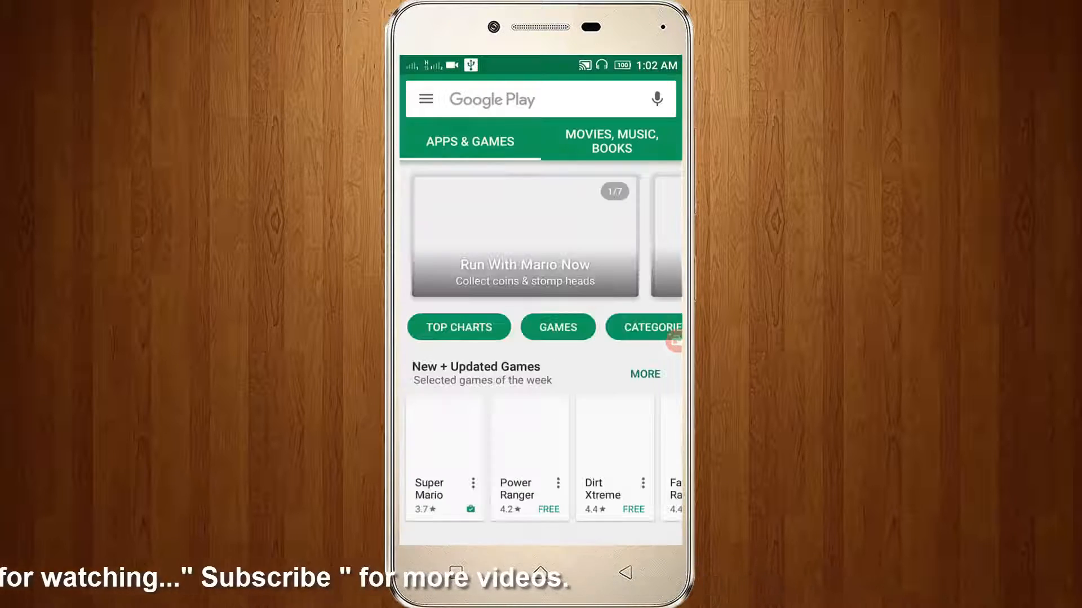
pyautogui.write('es')
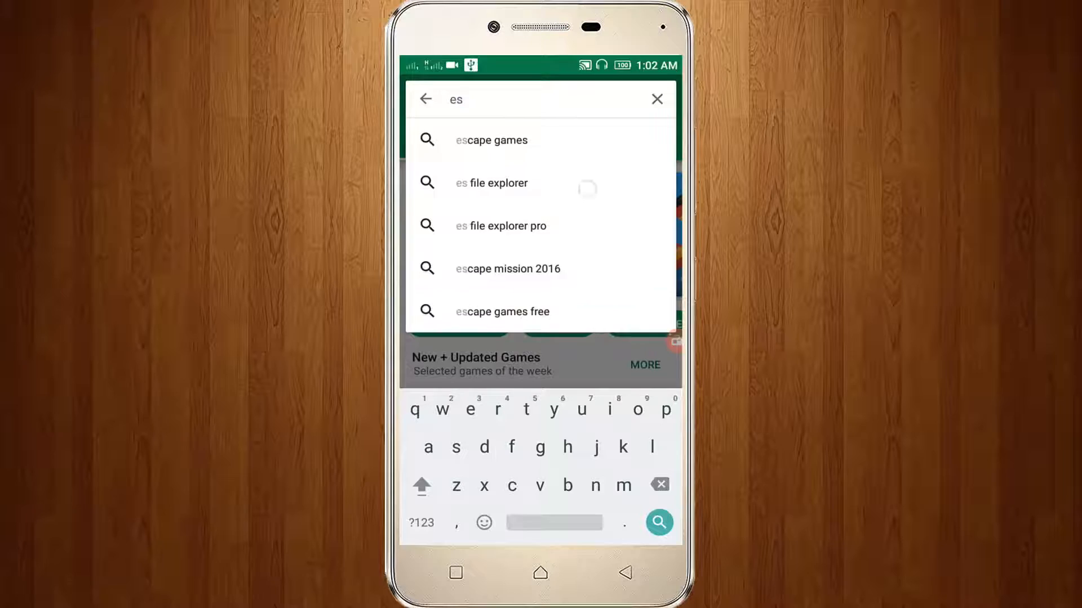
pyautogui.click(491, 182)
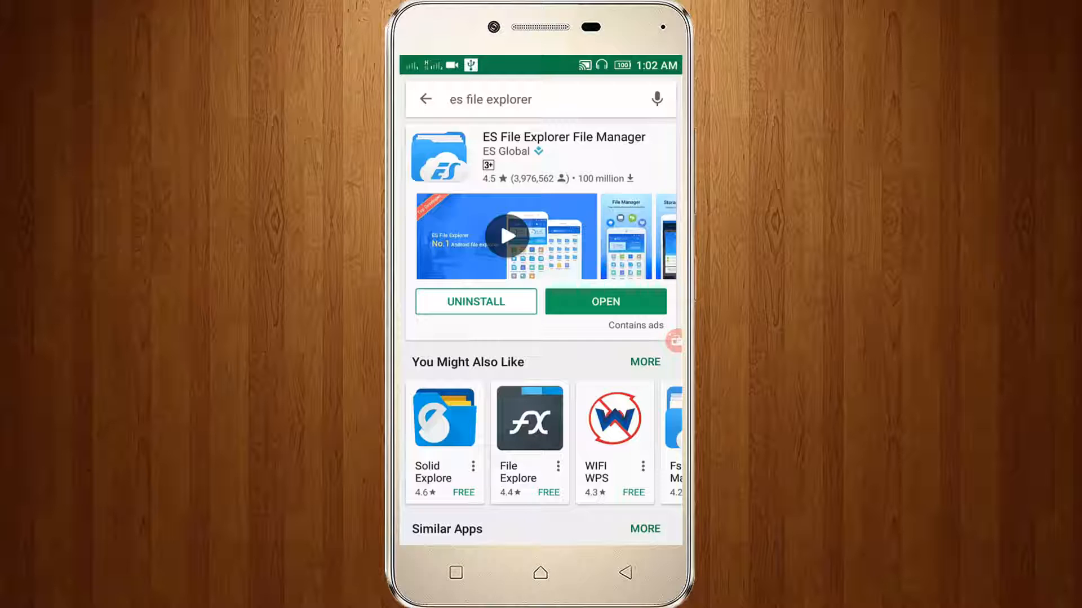
# Launch ES File Explorer, skip the splash screen and scroll sdcard0 down to the download folder.
pyautogui.click(605, 302)
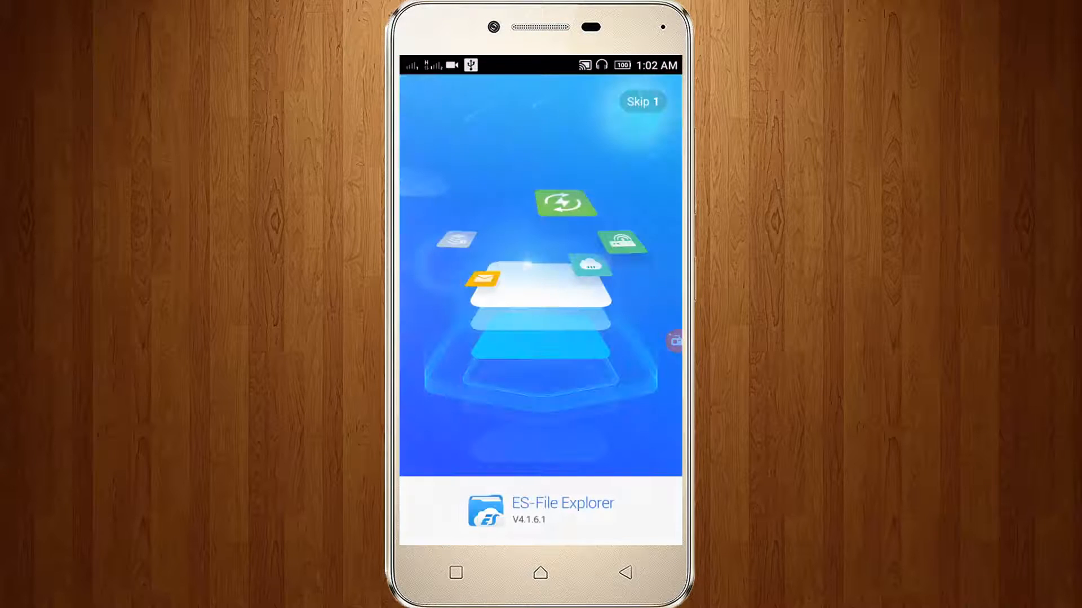
pyautogui.click(641, 102)
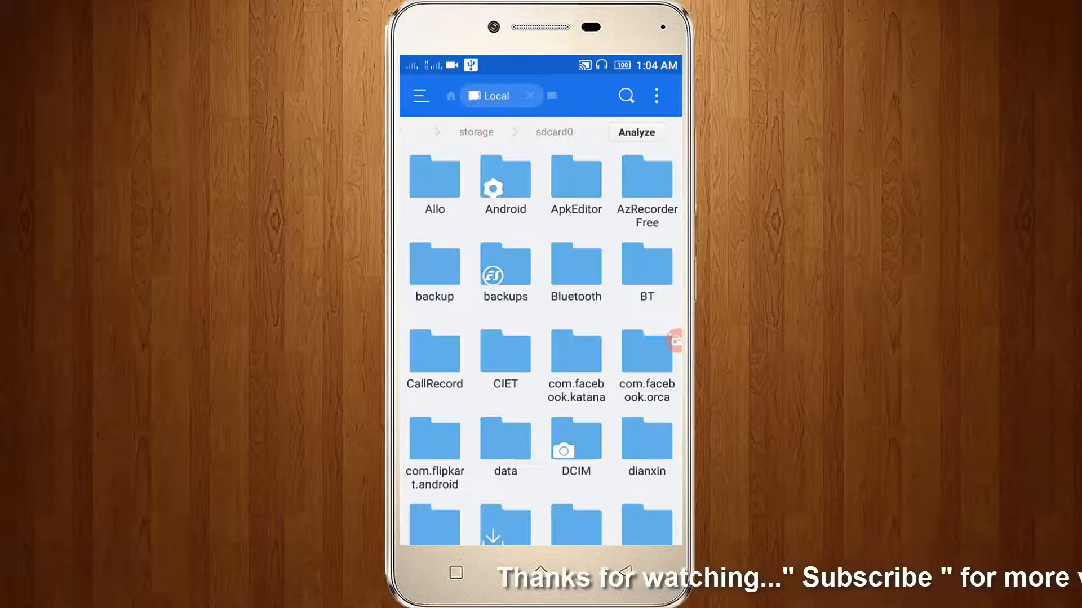
pyautogui.scroll(-3)
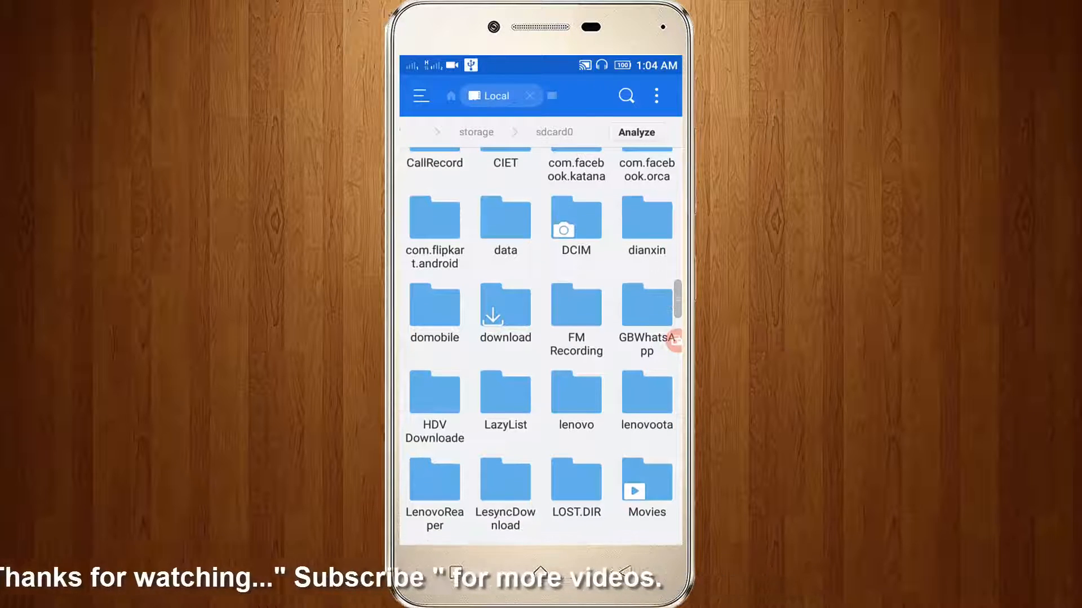
pyautogui.scroll(-3)
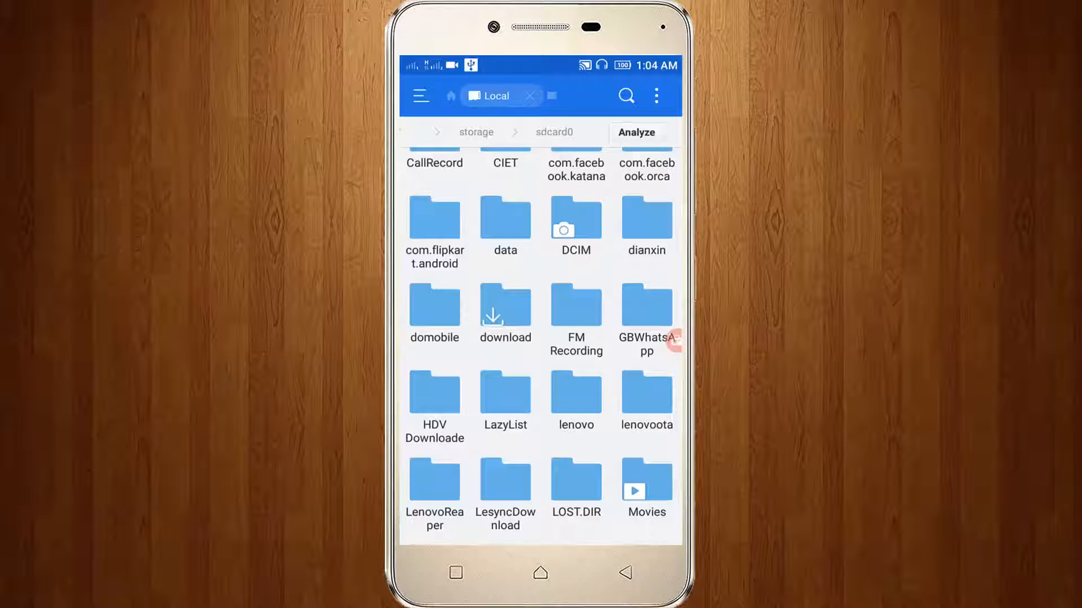
# Rename the download folder to '.download' so it disappears from the folder list.
pyautogui.click(505, 311)
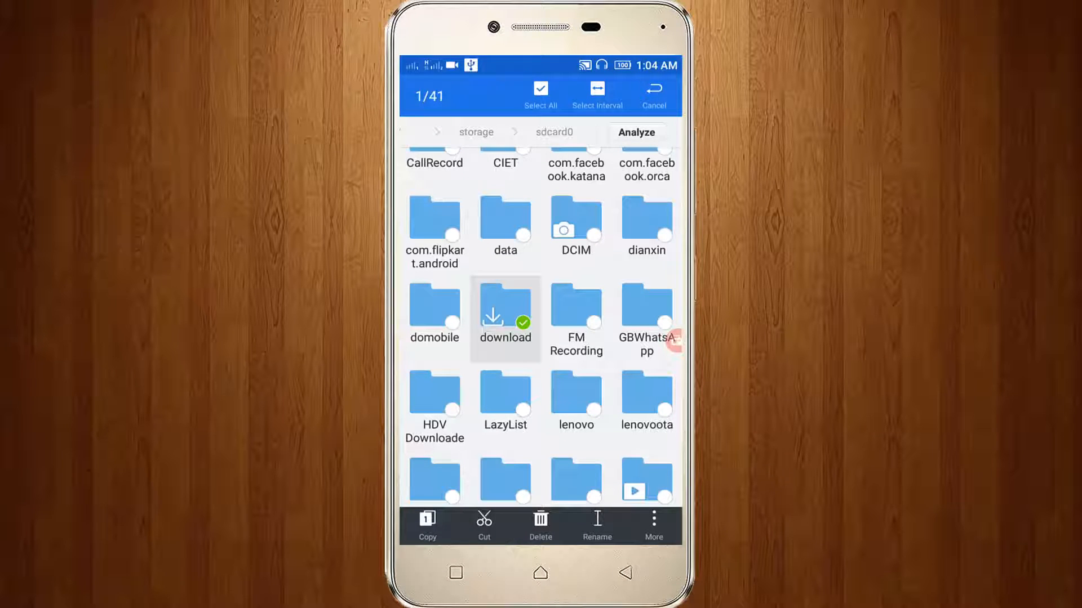
pyautogui.click(598, 524)
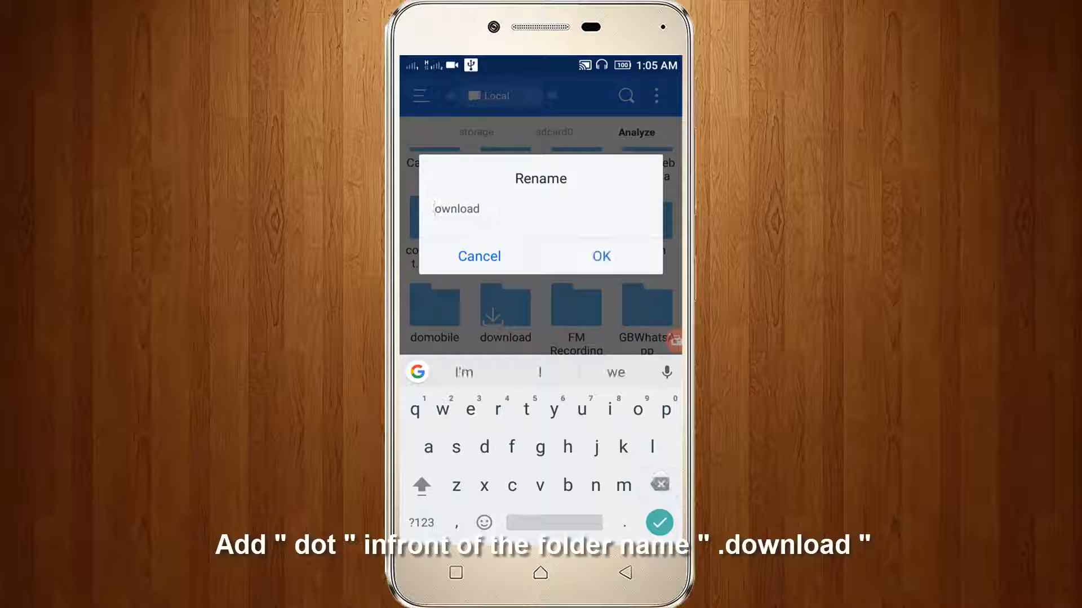
pyautogui.write('.')
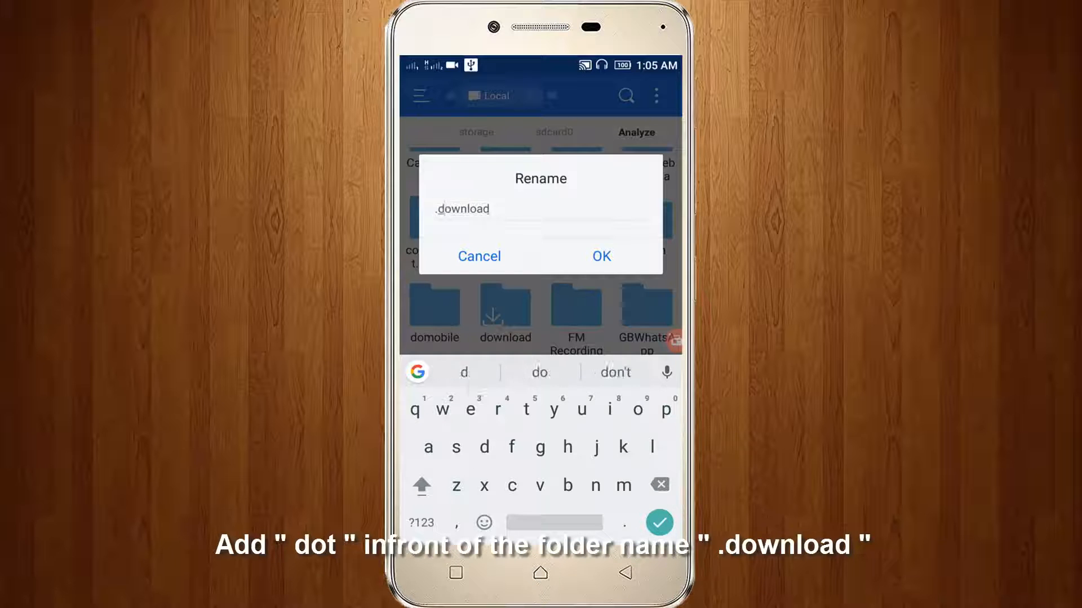
pyautogui.click(600, 255)
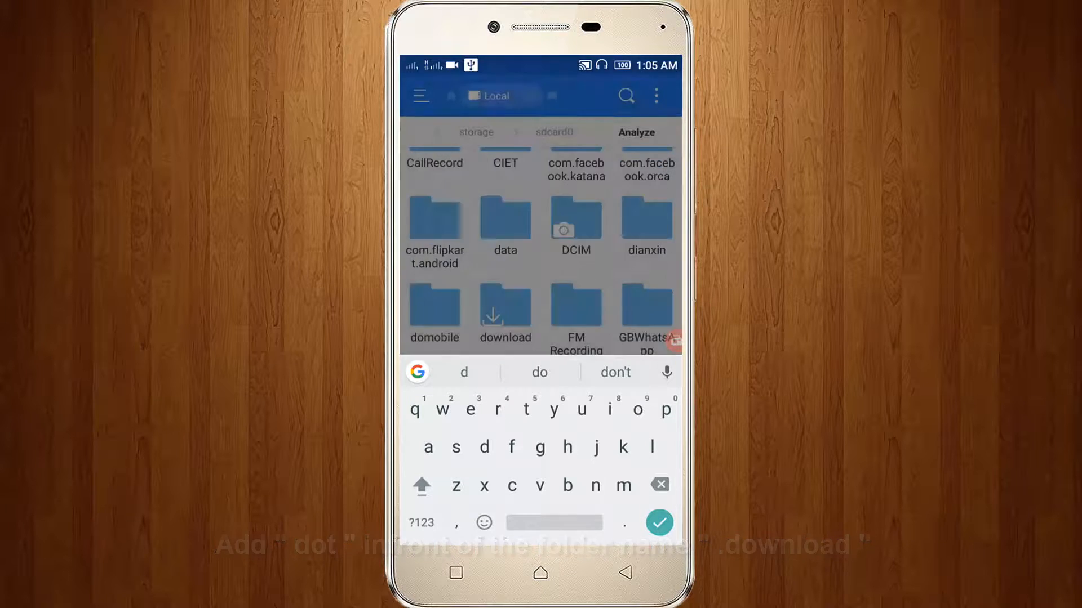
pyautogui.click(657, 521)
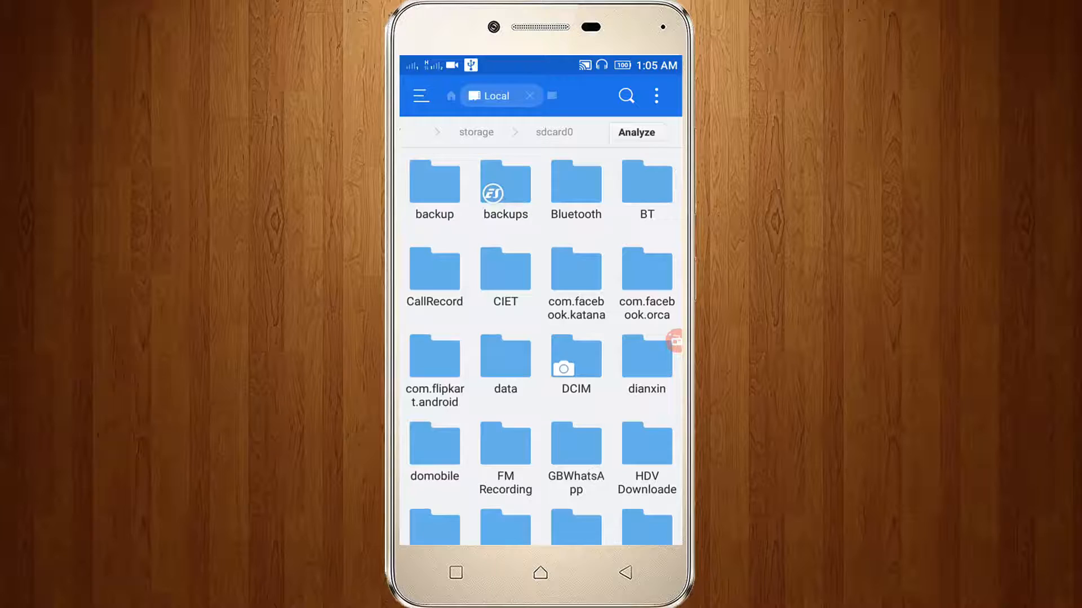
pyautogui.scroll(-3)
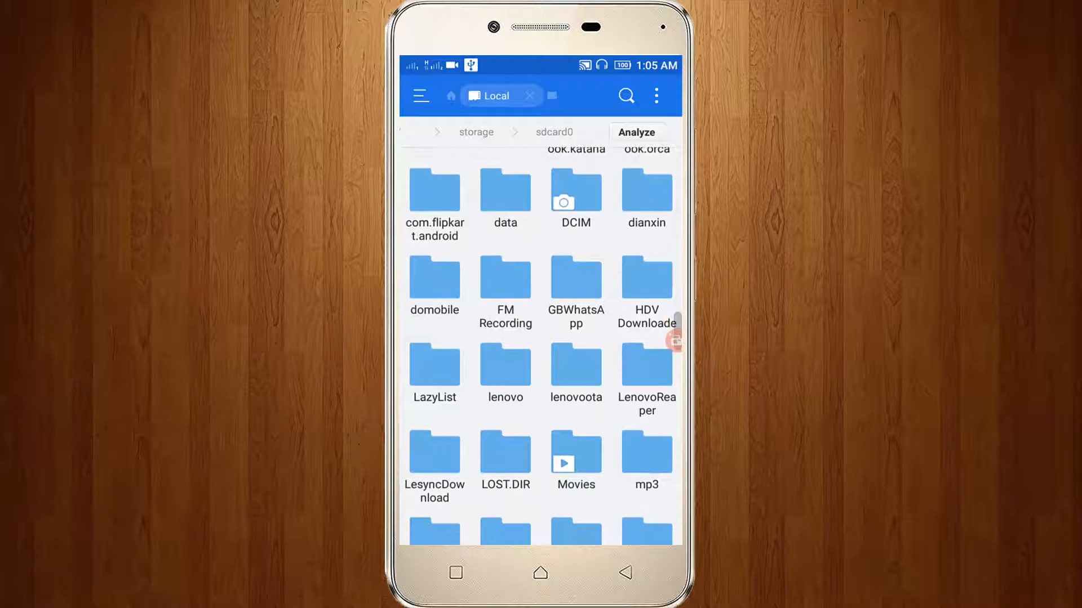
pyautogui.scroll(-3)
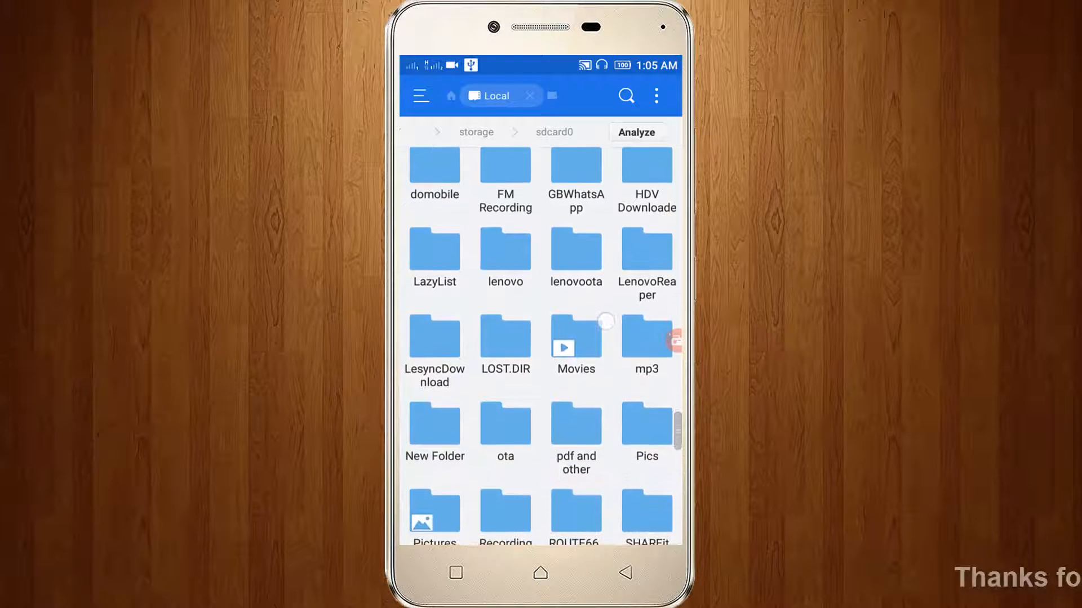
pyautogui.scroll(-3)
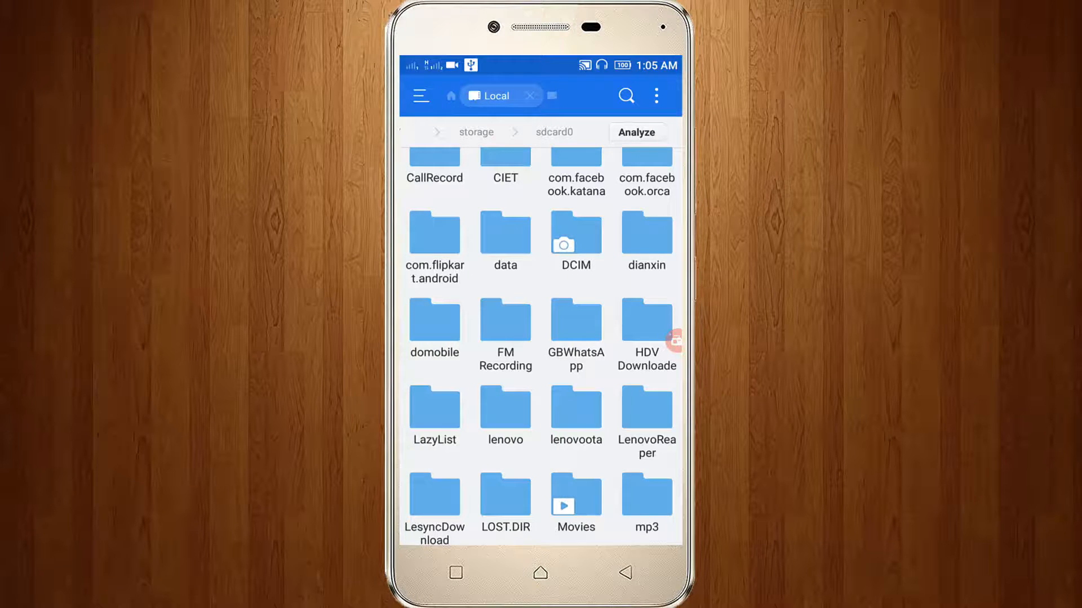
# Switch on the Show hidden files toggle in the side menu.
pyautogui.click(419, 95)
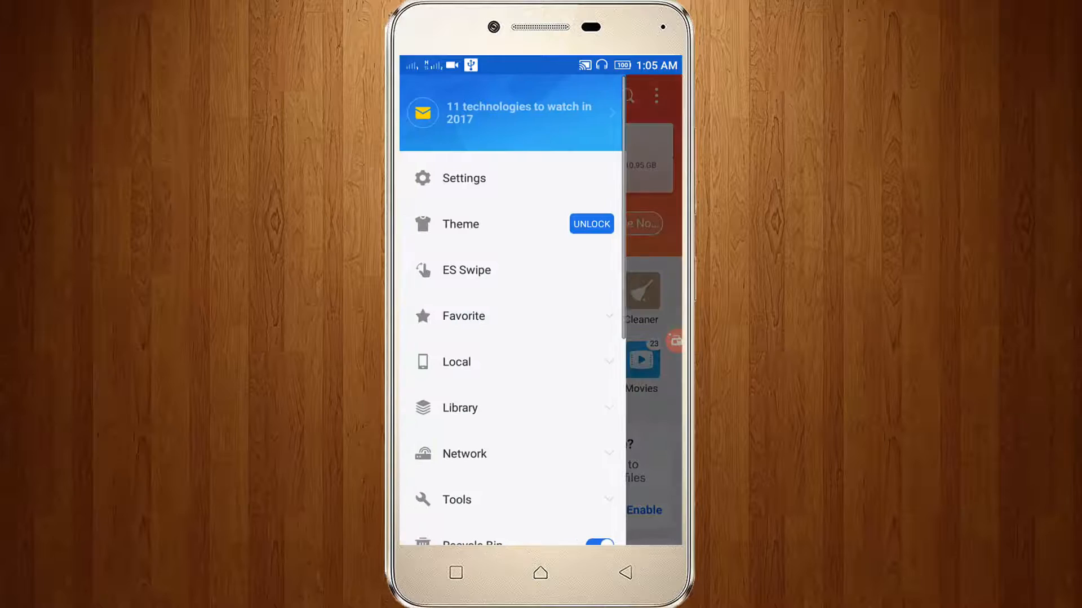
pyautogui.scroll(-3)
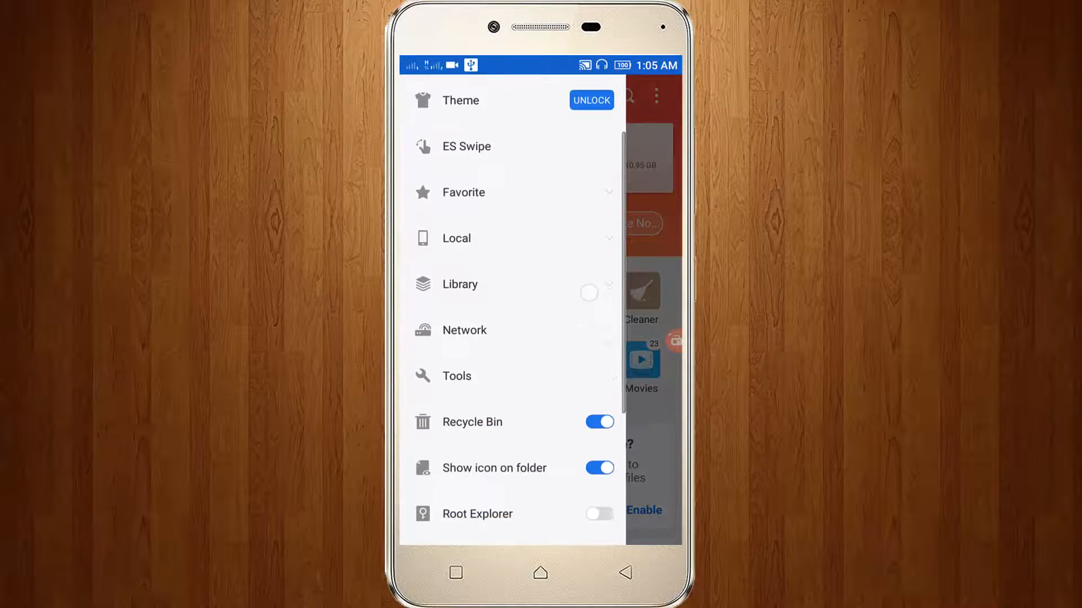
pyautogui.scroll(-3)
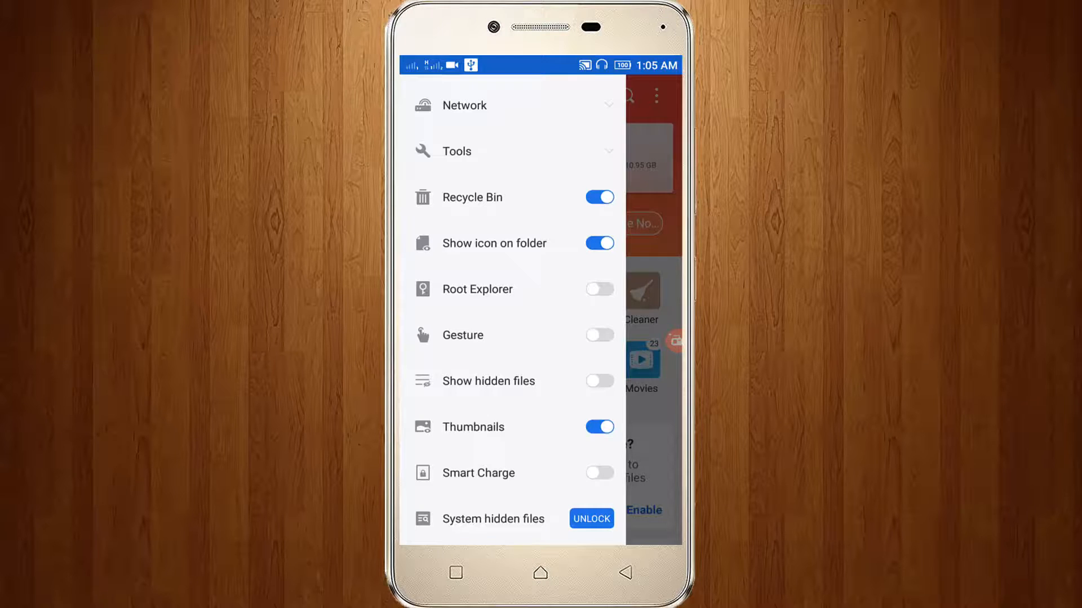
pyautogui.click(598, 380)
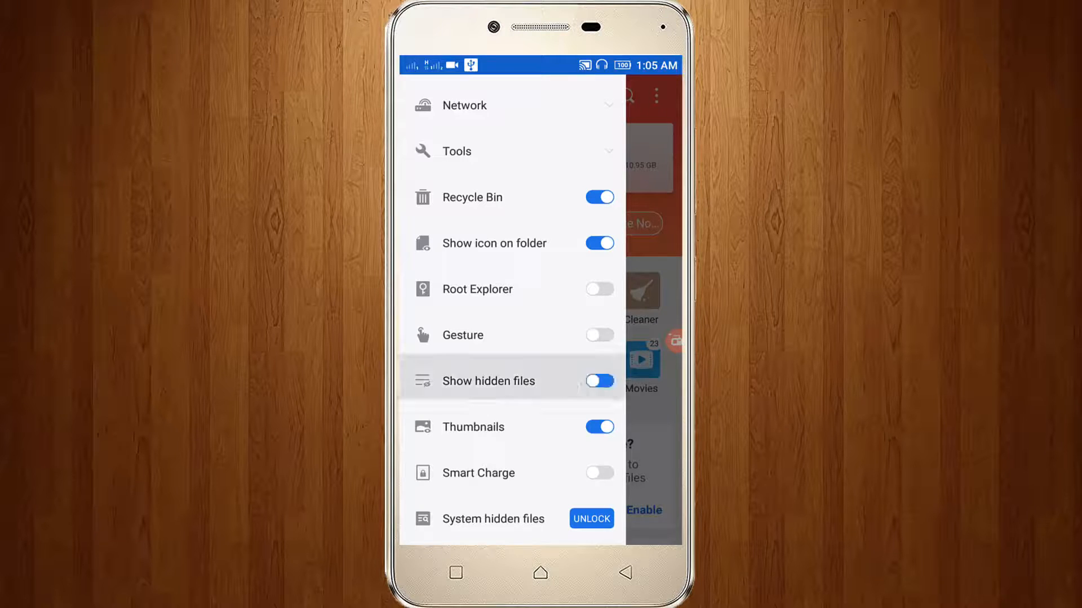